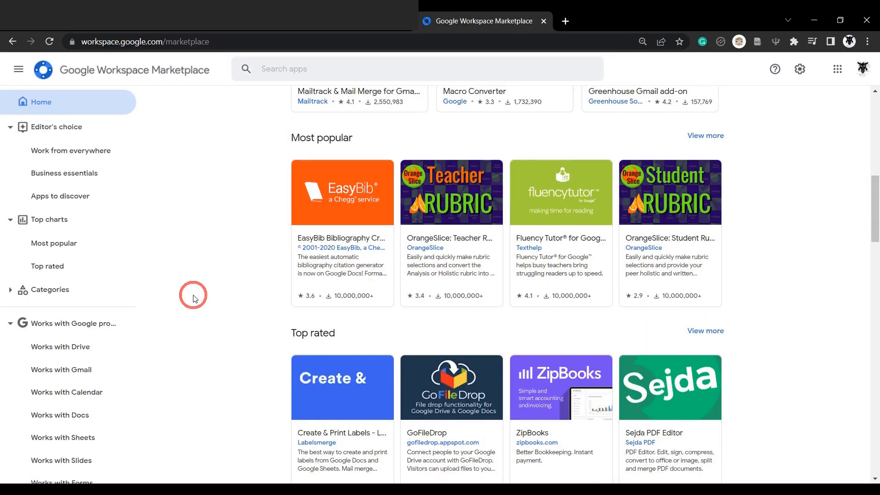
# Scroll down the Google Workspace Marketplace home page toward the Top charts section.
pyautogui.scroll(-3)
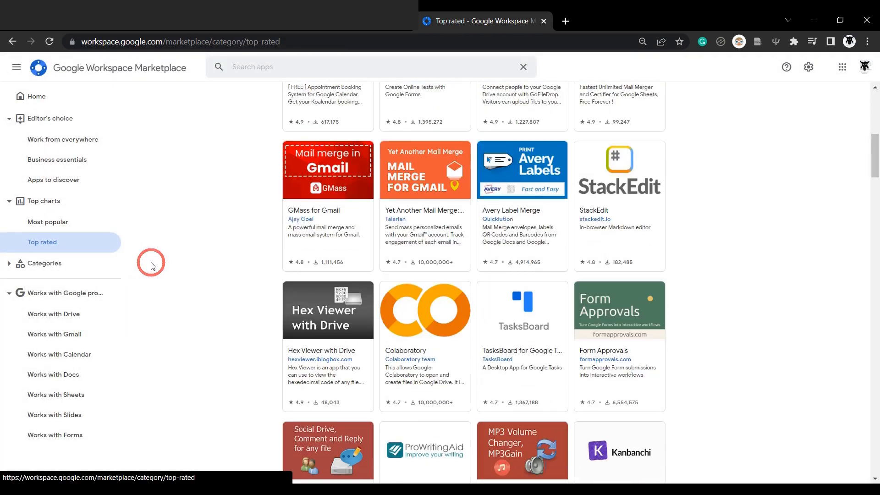
pyautogui.scroll(-3)
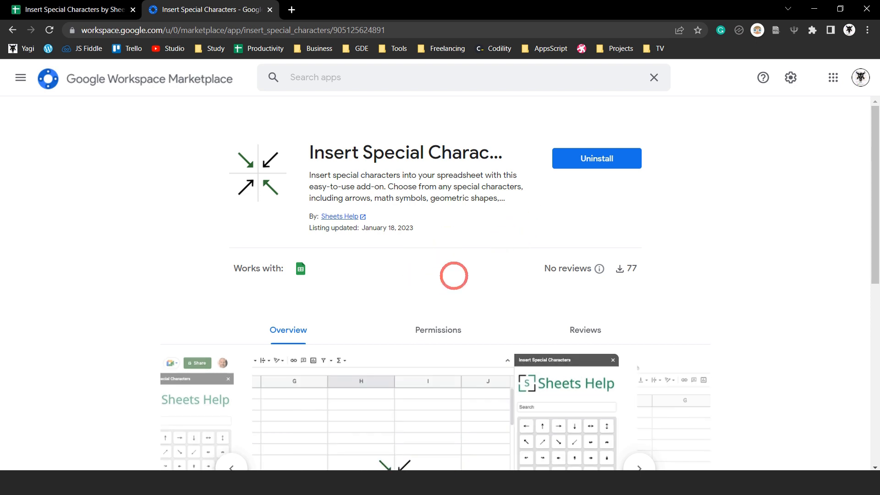
# Scroll the Insert Special Characters listing and advance its screenshot carousel to the next preview.
pyautogui.scroll(-3)
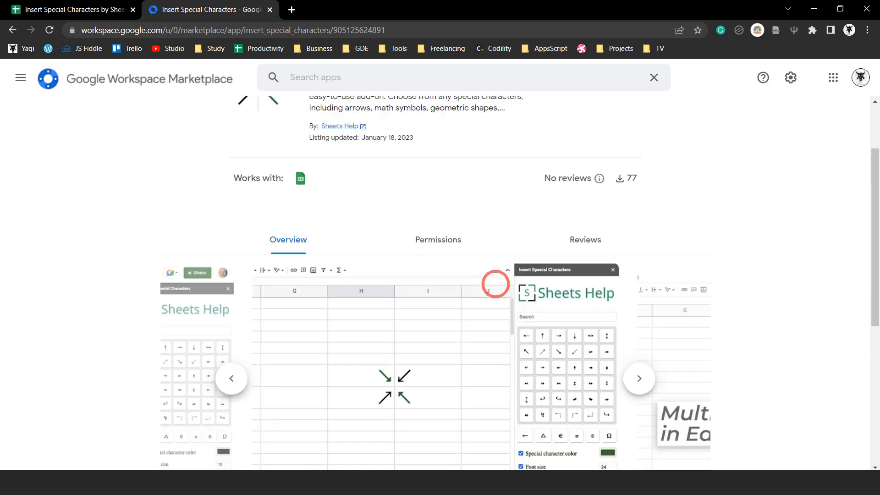
pyautogui.scroll(-3)
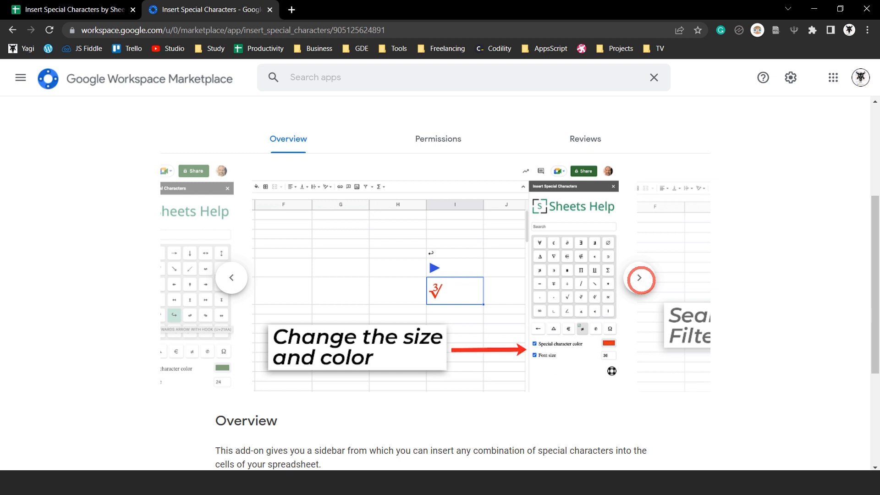
pyautogui.click(640, 280)
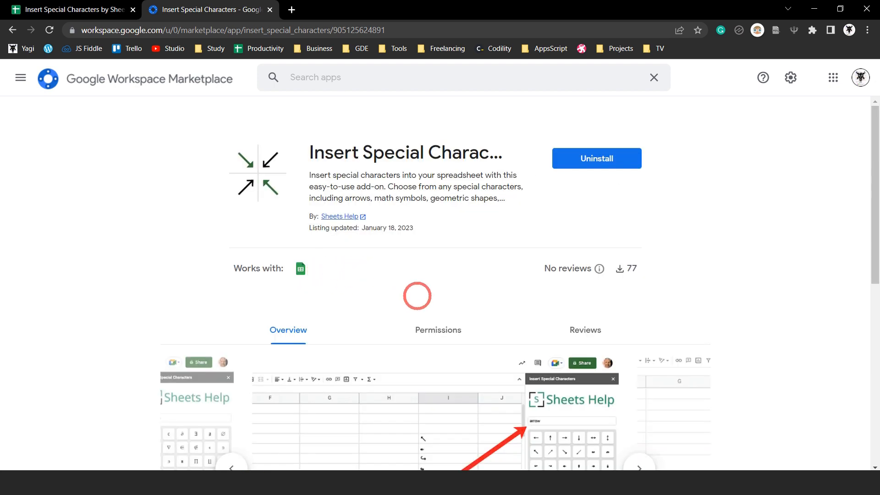
# Open the add-on's Permissions tab and inspect the personal info permission.
pyautogui.click(438, 330)
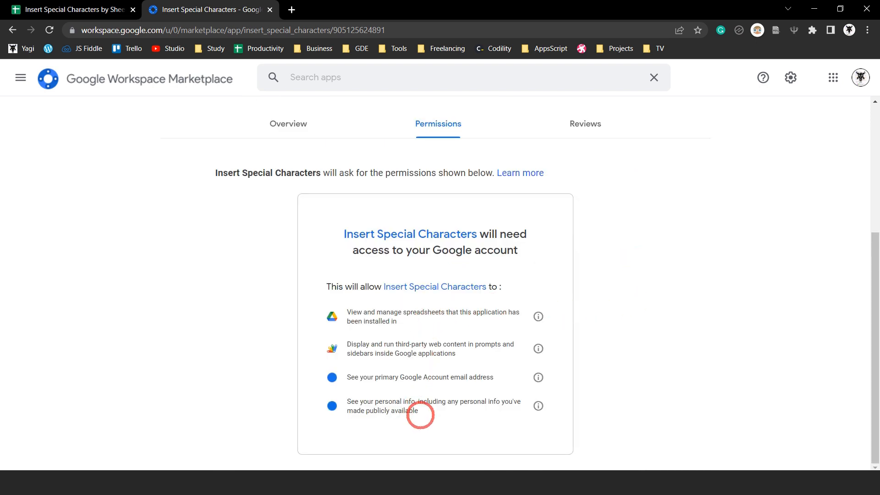
pyautogui.moveTo(464, 331)
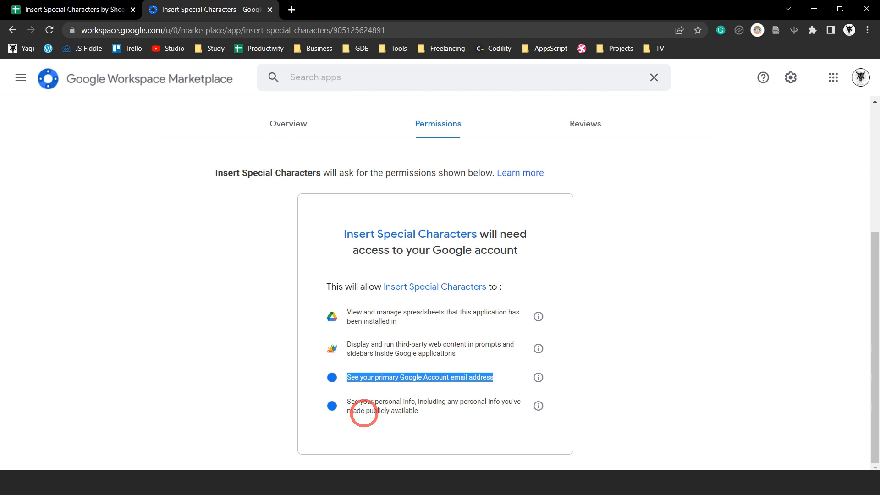
pyautogui.click(386, 405)
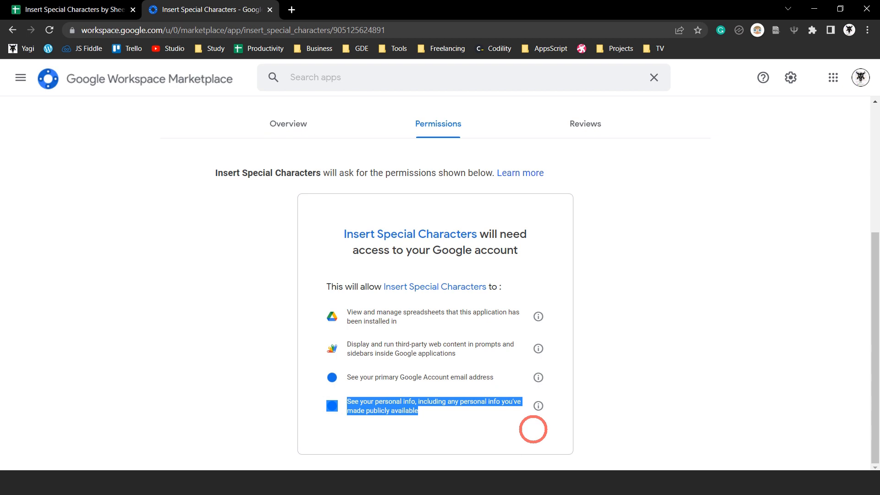
pyautogui.moveTo(454, 357)
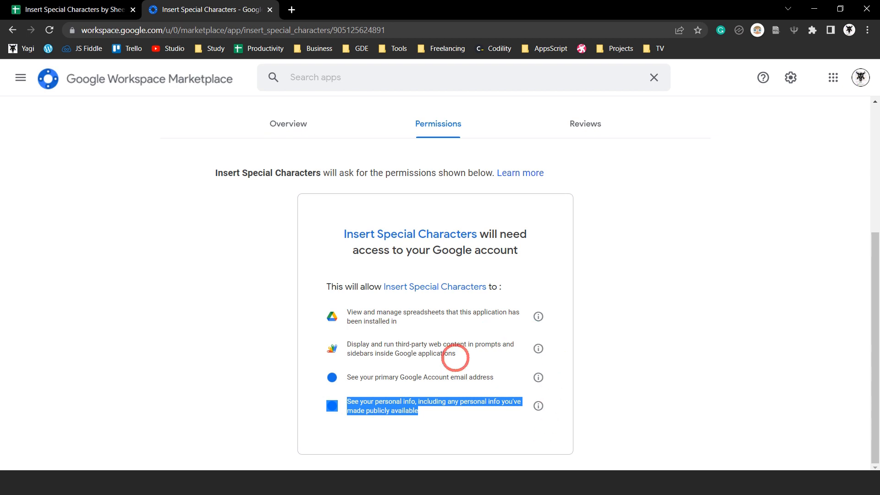
pyautogui.click(287, 124)
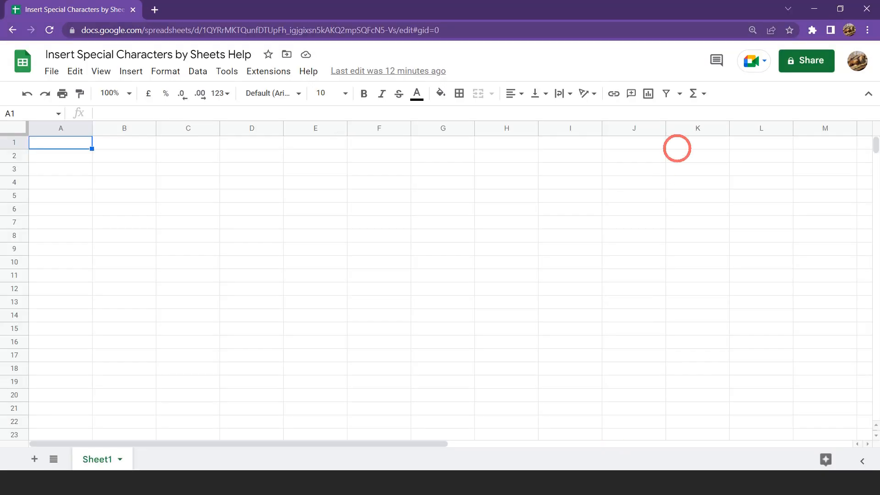
# Search Get add-ons for 'insert sp' and open the Insert Special Characters listing.
pyautogui.click(268, 70)
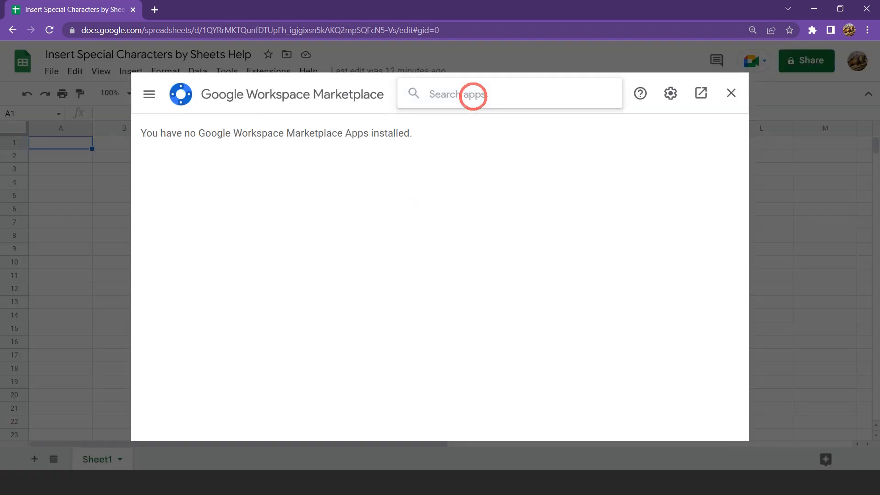
pyautogui.write('insert sp')
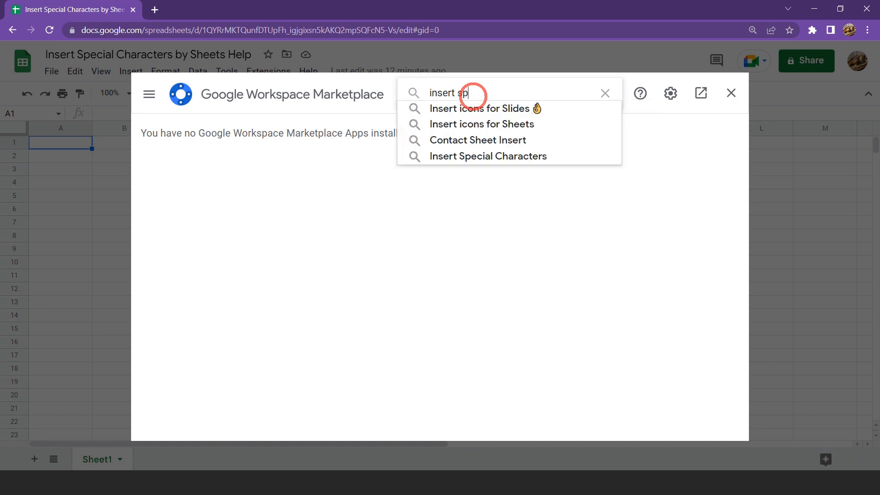
pyautogui.click(488, 156)
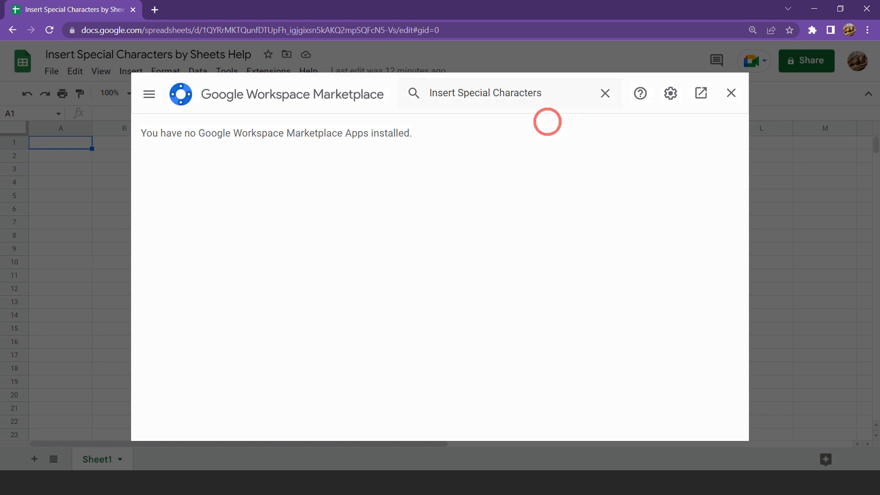
pyautogui.press('Enter')
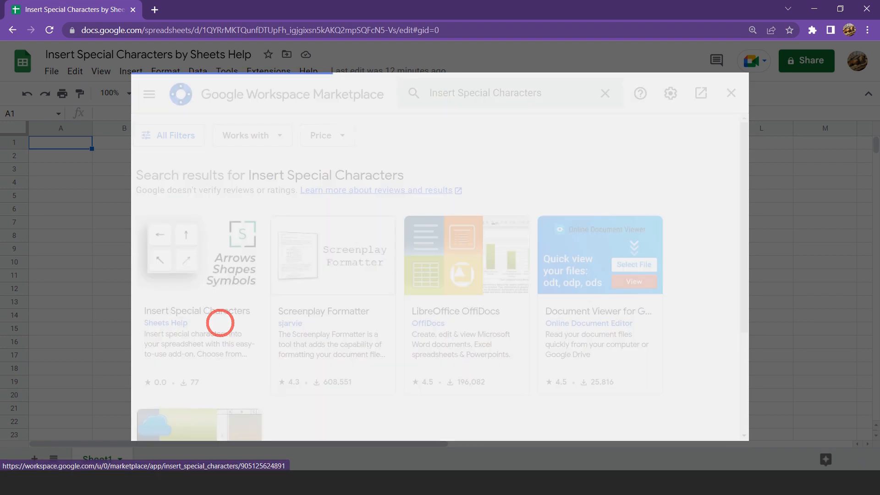
pyautogui.click(197, 310)
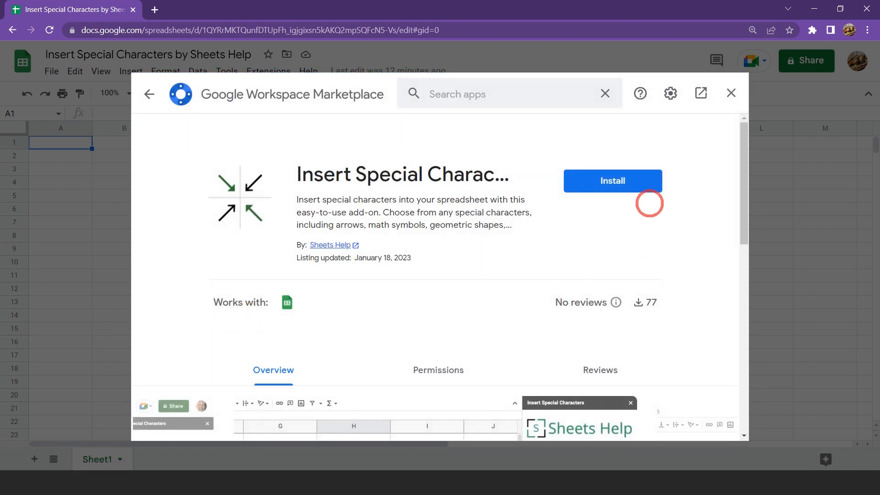
# Install the add-on, continue with the signed-in account and allow access.
pyautogui.click(613, 180)
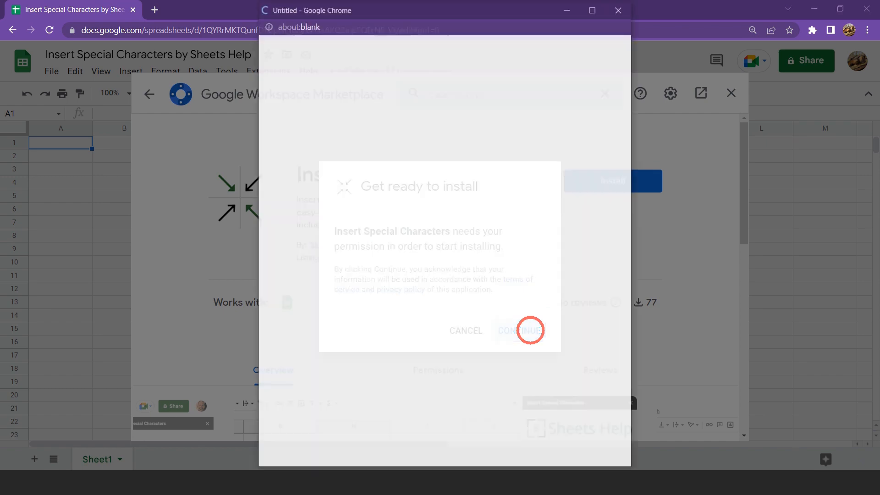
pyautogui.click(519, 330)
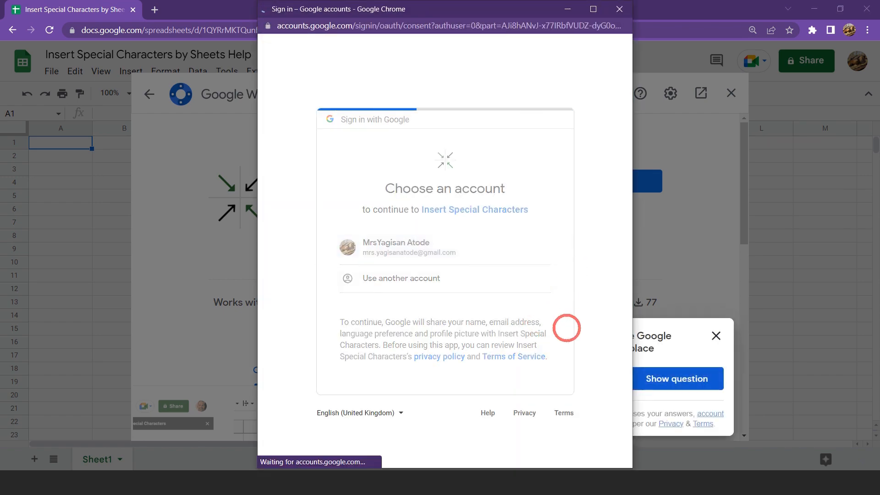
pyautogui.click(396, 247)
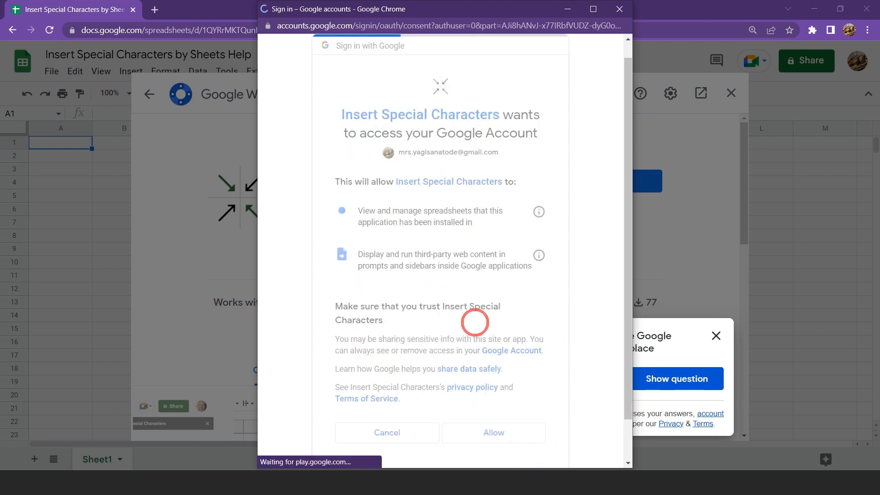
pyautogui.click(492, 432)
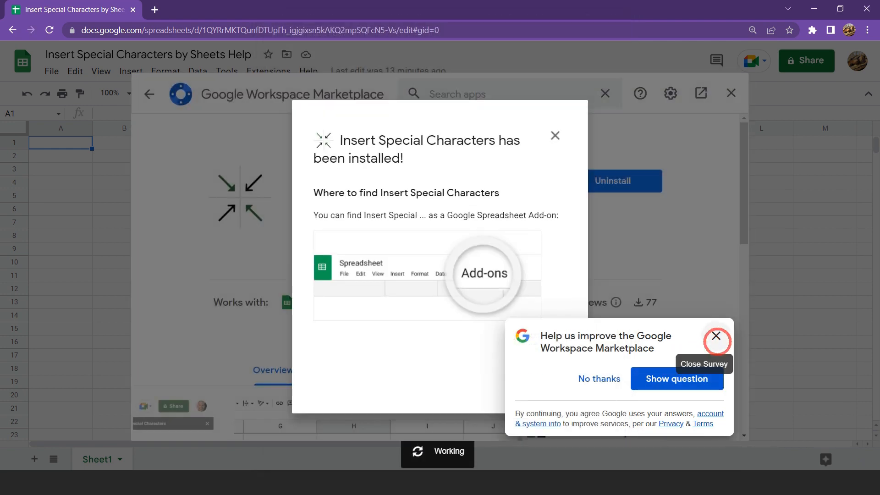
# Dismiss the install survey and confirmation, enable Insert Special Characters, and close its welcome message.
pyautogui.click(717, 336)
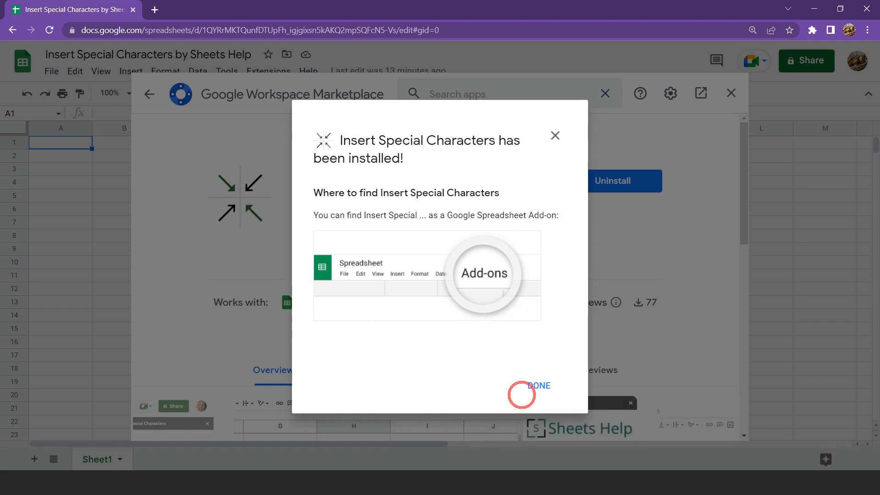
pyautogui.click(537, 386)
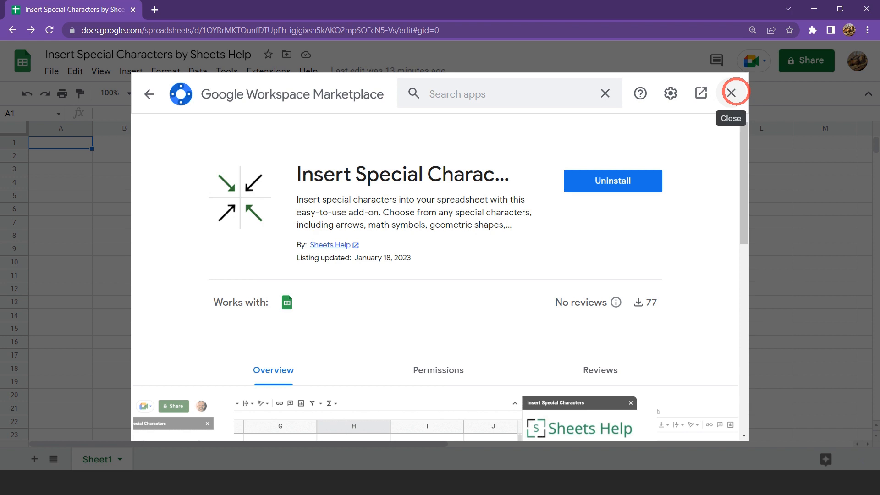
pyautogui.click(735, 92)
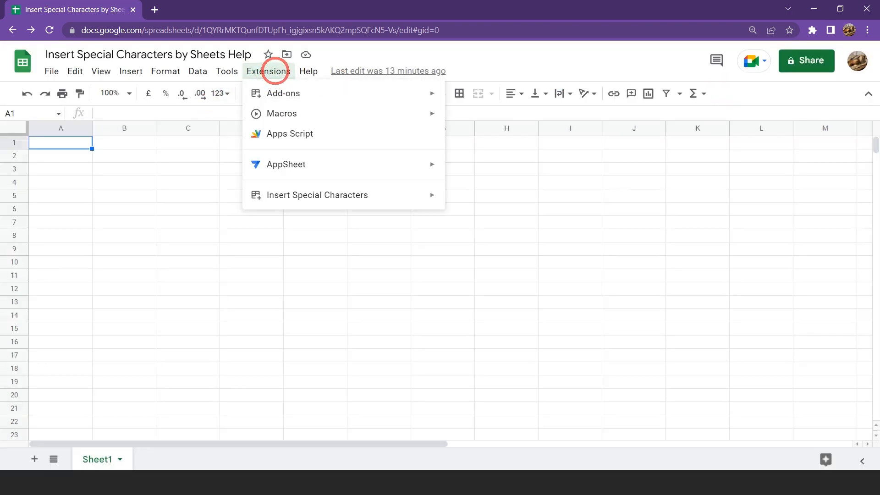
pyautogui.moveTo(317, 195)
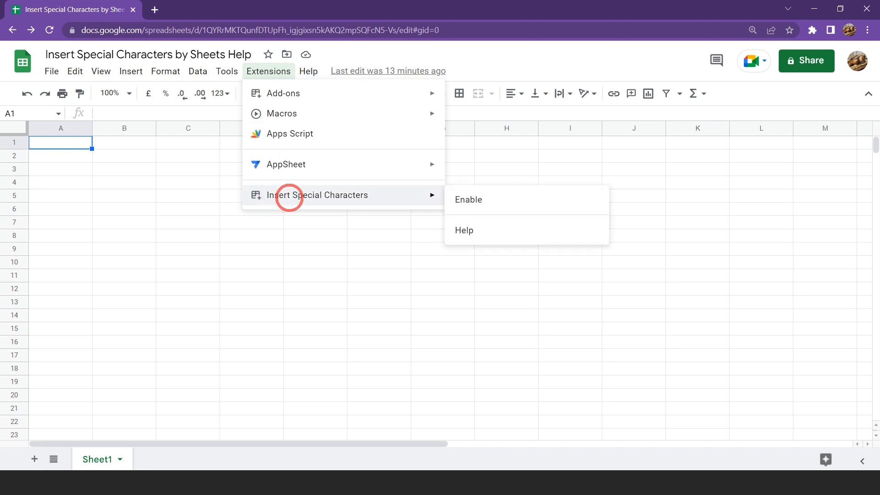
pyautogui.moveTo(470, 200)
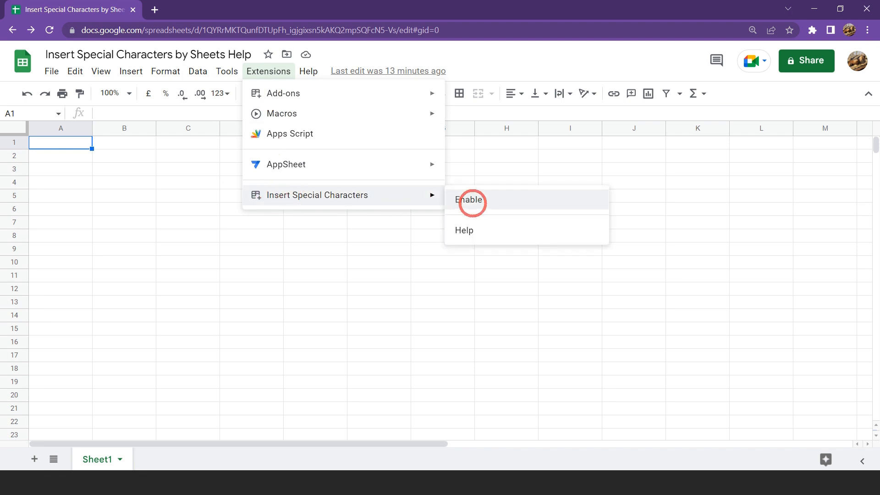
pyautogui.click(469, 200)
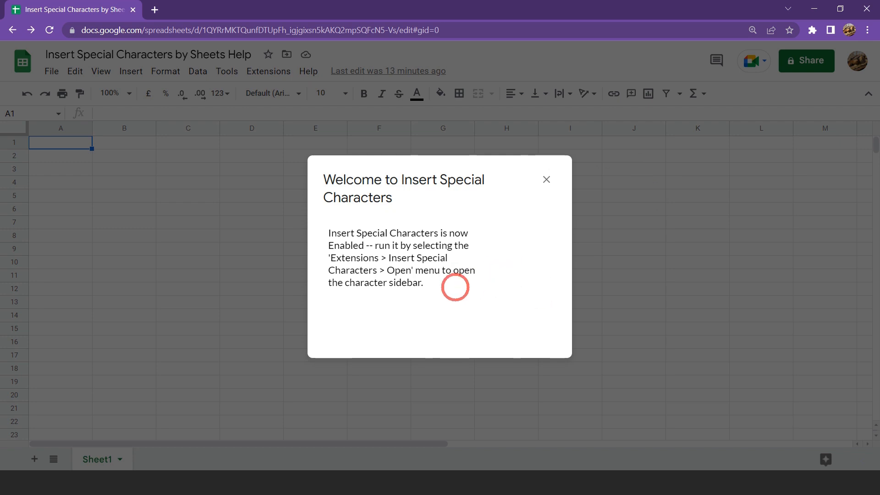
pyautogui.moveTo(532, 240)
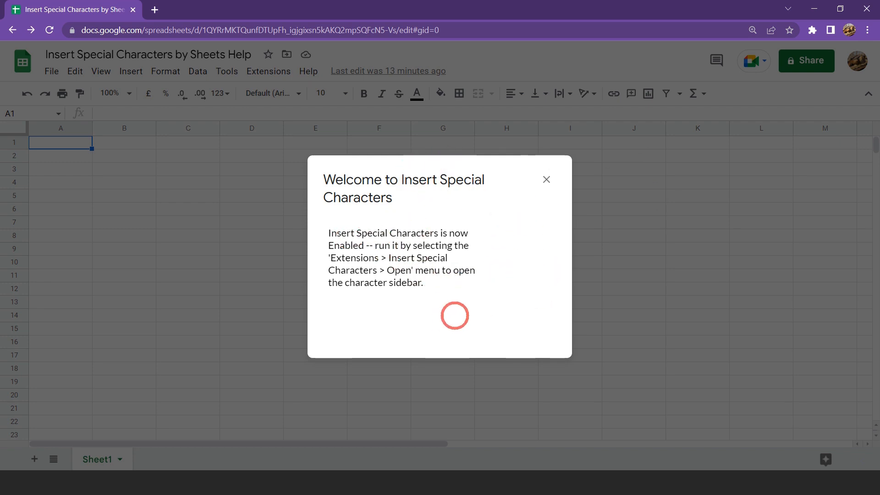
pyautogui.click(545, 180)
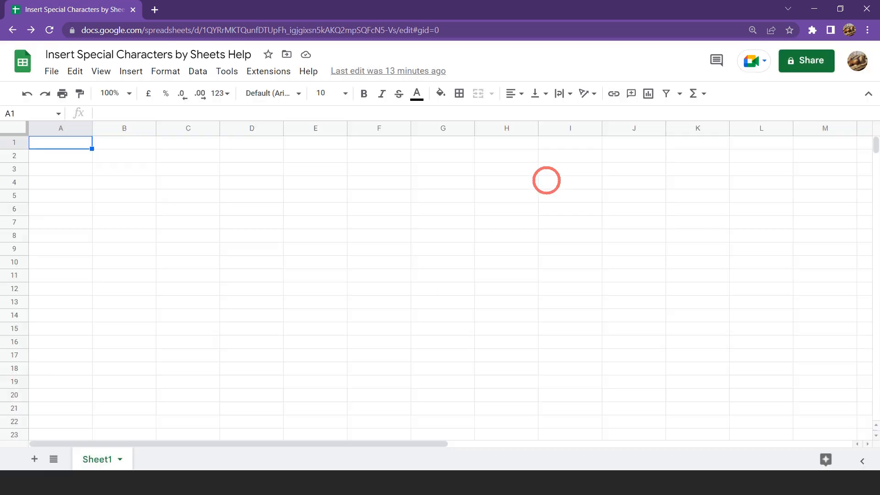
# Open the Insert Special Characters sidebar from the Extensions menu, launching it a second time.
pyautogui.click(268, 71)
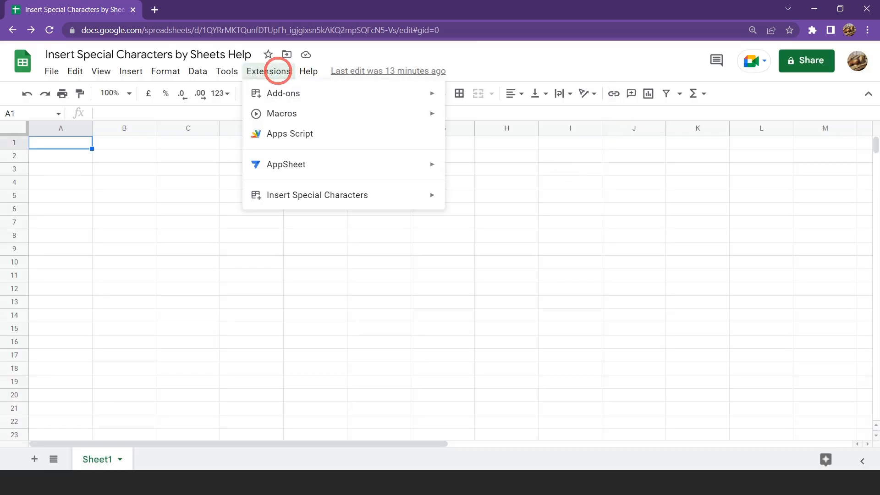
pyautogui.moveTo(317, 195)
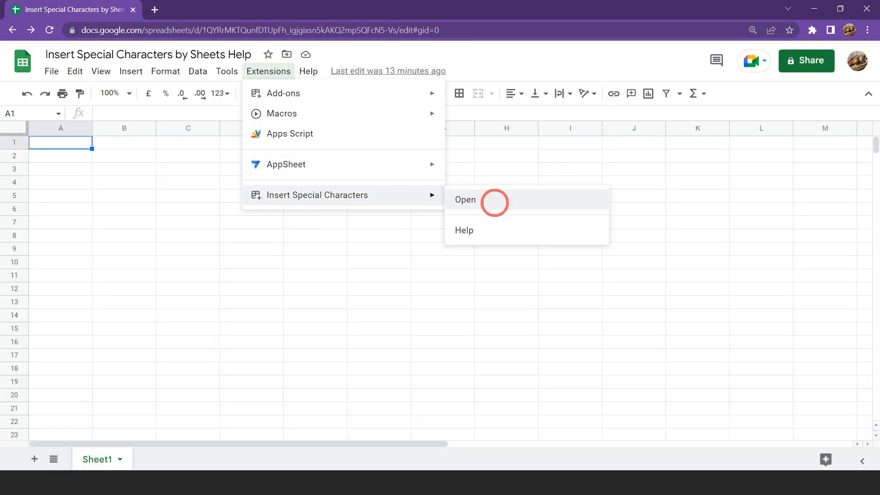
pyautogui.click(464, 199)
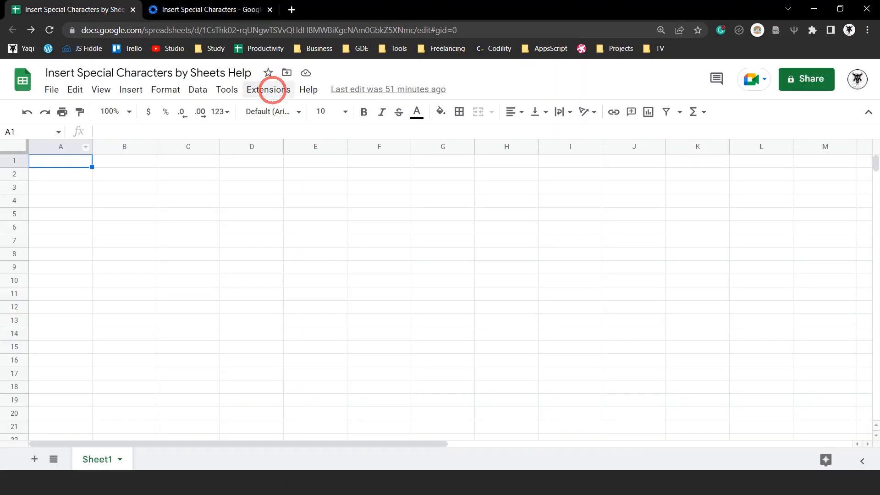
pyautogui.click(268, 89)
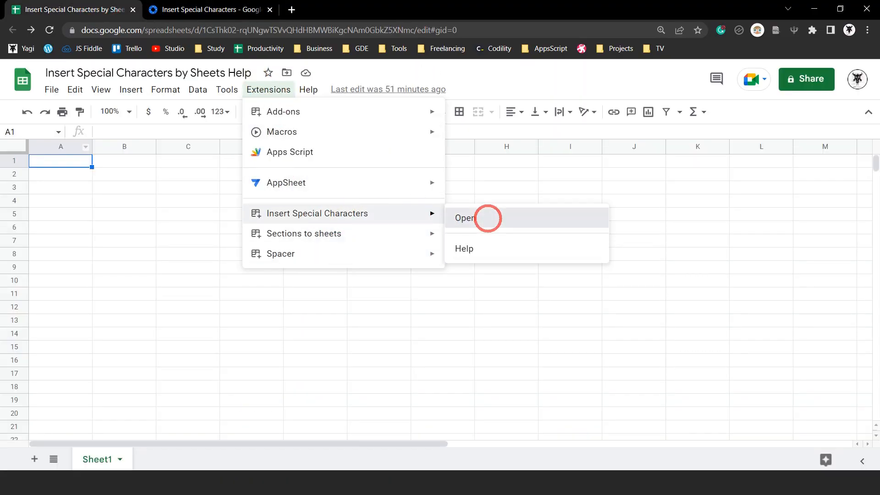
pyautogui.click(464, 217)
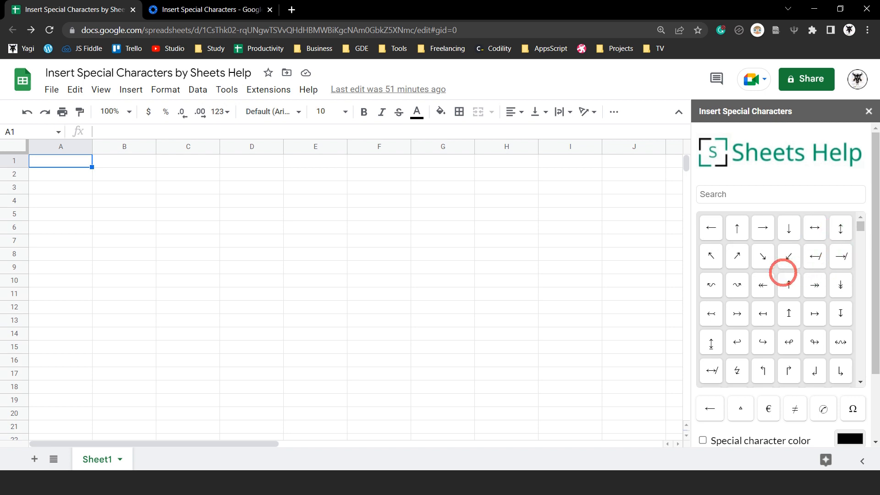
pyautogui.moveTo(775, 340)
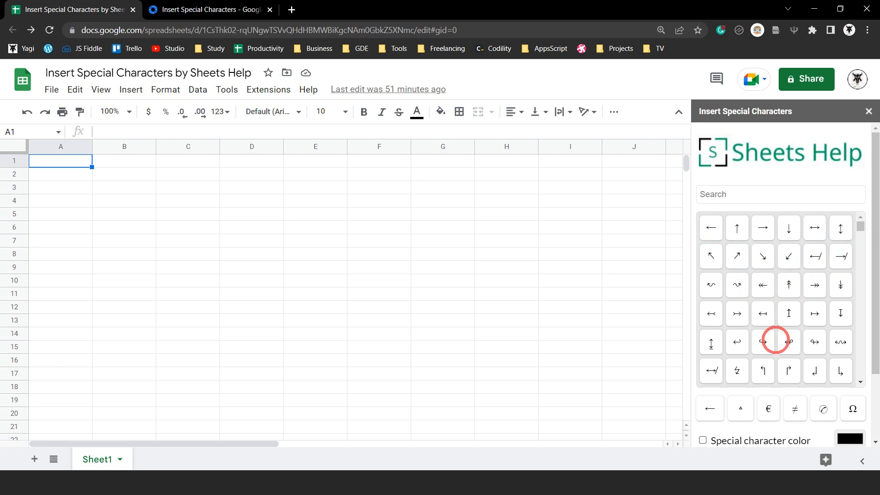
pyautogui.moveTo(788, 337)
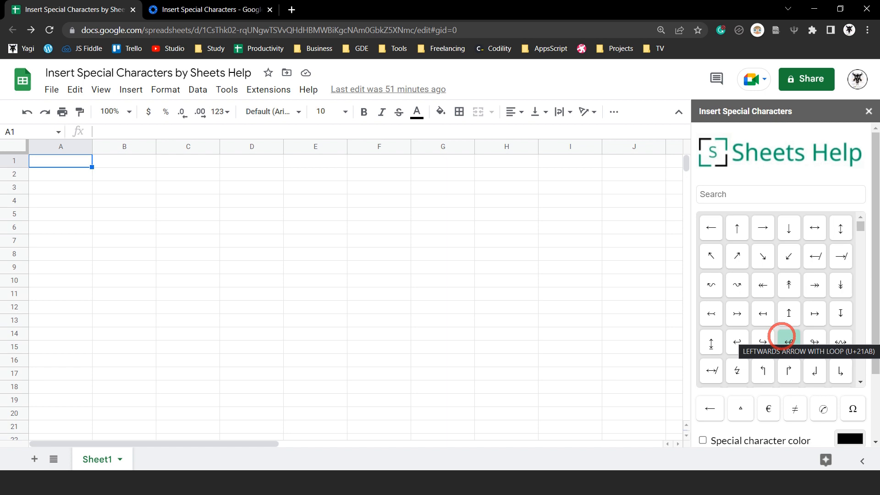
# Insert a north-east arrow into A1 and an anticlockwise circular arrow into C5.
pyautogui.scroll(-3)
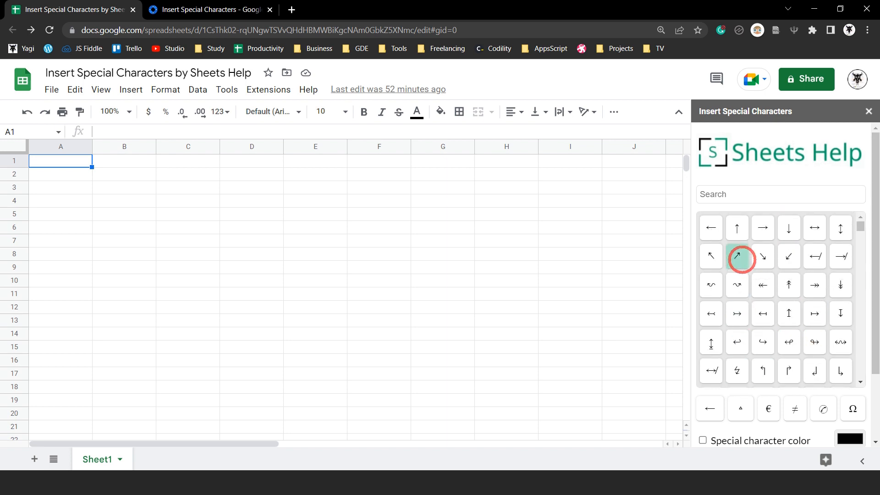
pyautogui.click(737, 257)
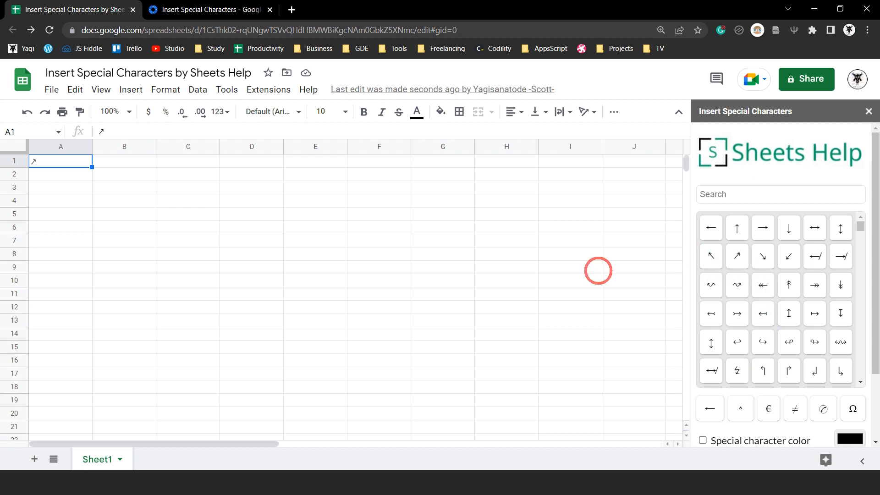
pyautogui.moveTo(42, 163)
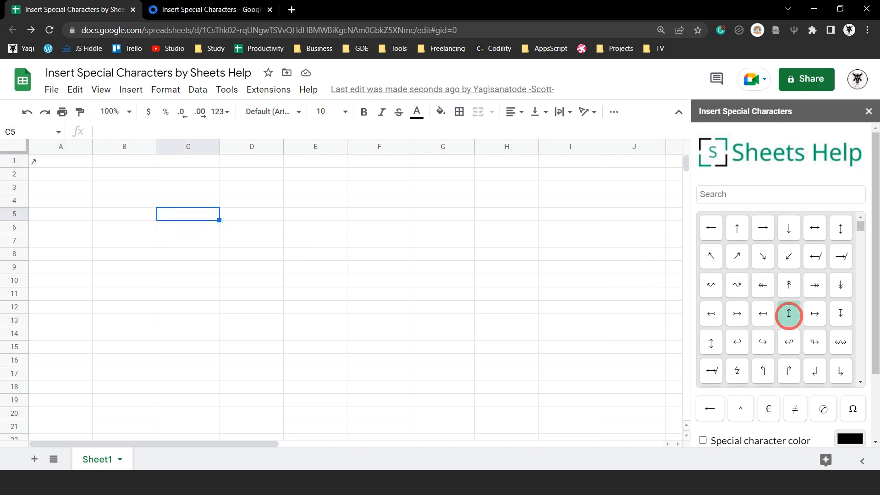
pyautogui.scroll(-3)
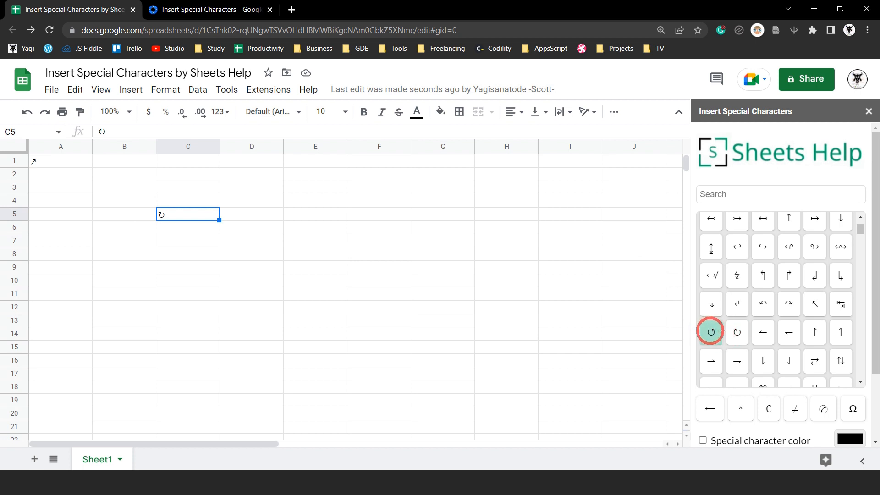
pyautogui.click(710, 330)
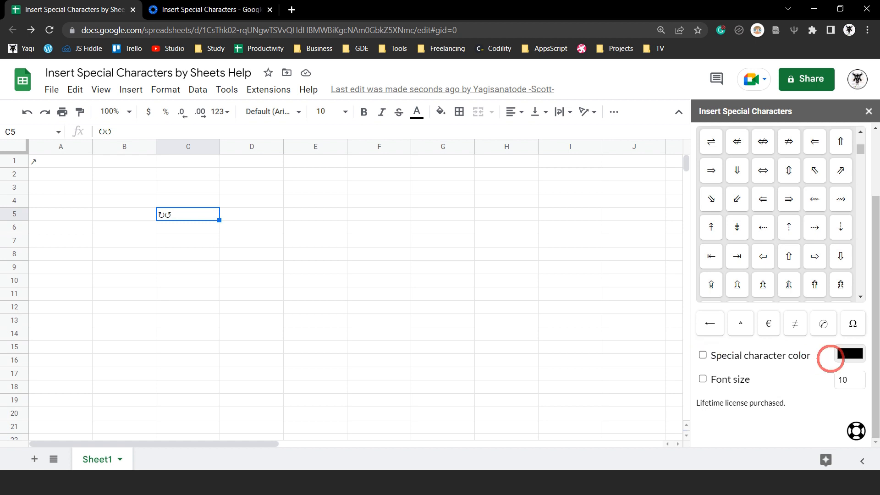
# Colour inserted characters bright pink at font size 18, then add a black square to C5.
pyautogui.click(849, 353)
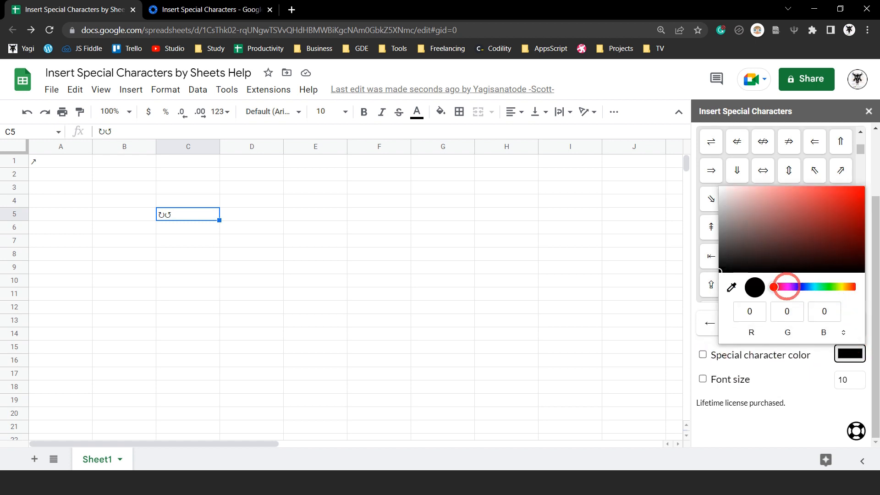
pyautogui.click(781, 287)
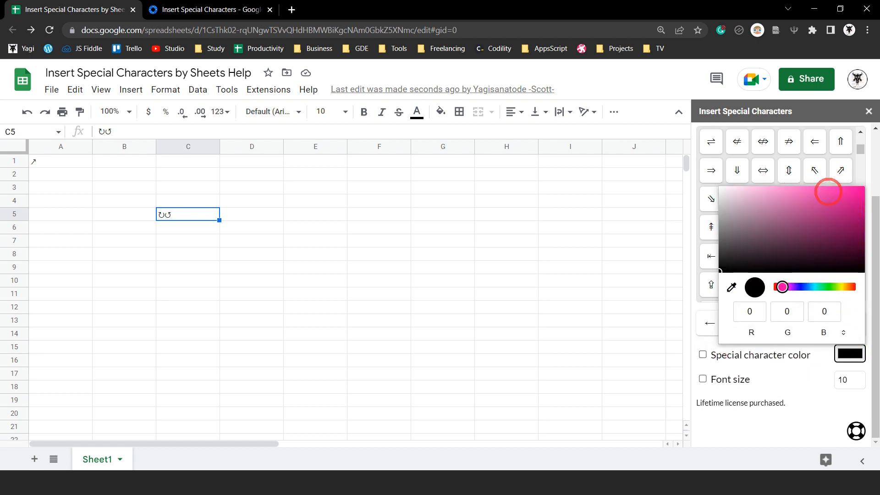
pyautogui.click(840, 188)
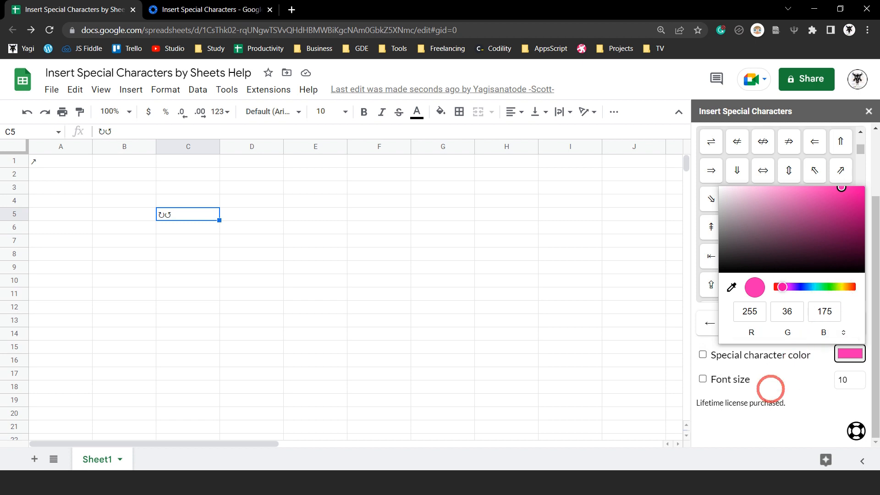
pyautogui.click(702, 354)
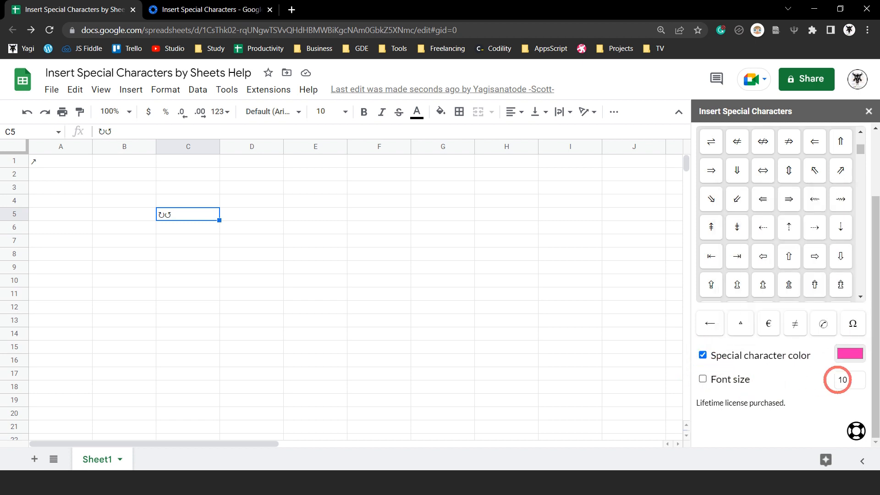
pyautogui.click(847, 379)
pyautogui.write('18')
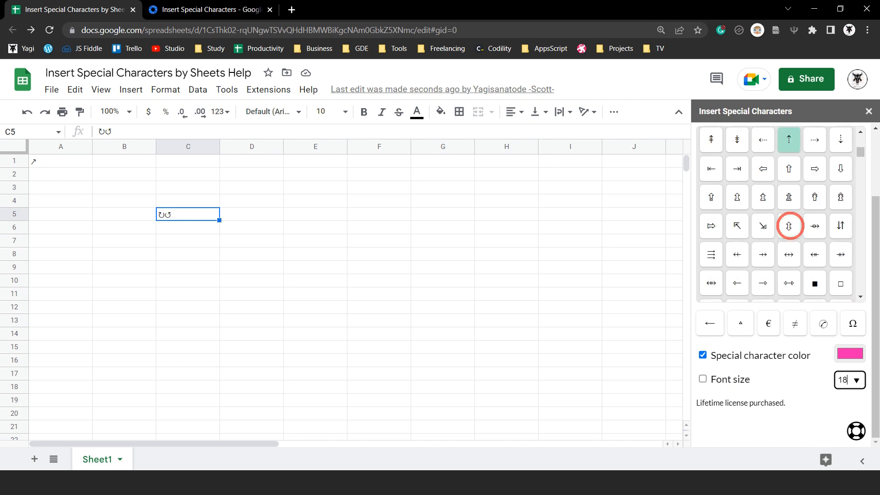
pyautogui.scroll(-3)
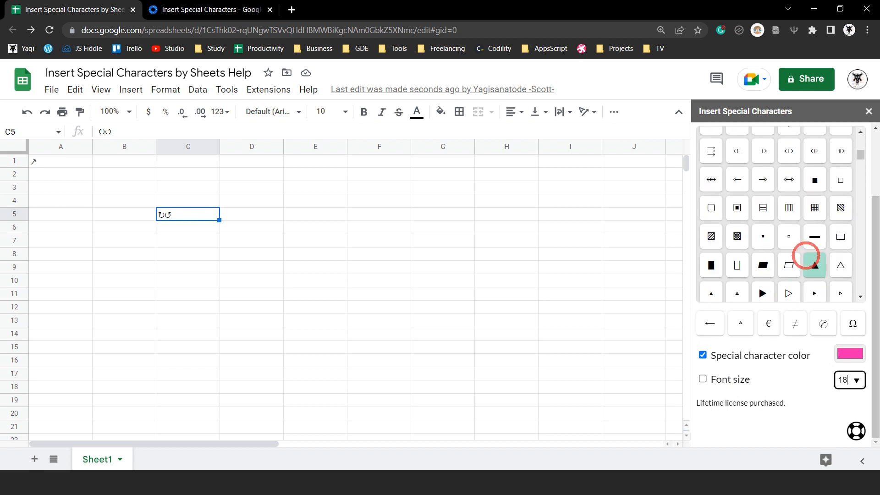
pyautogui.moveTo(814, 180)
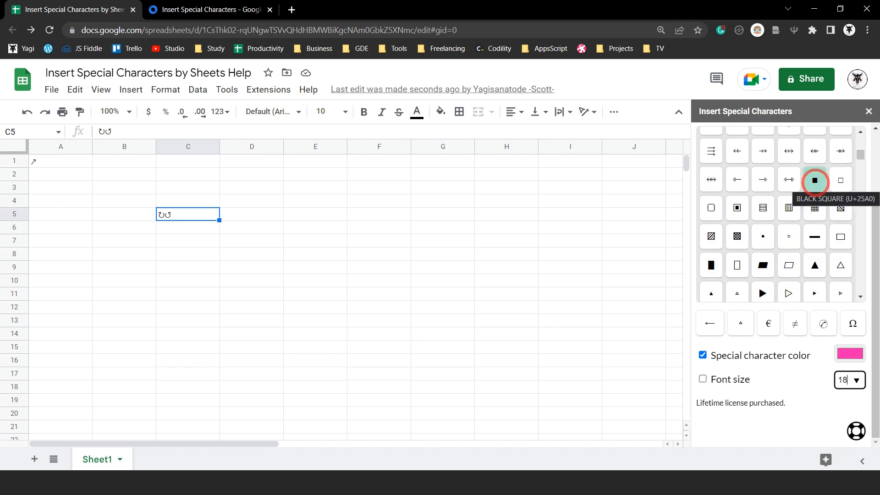
pyautogui.click(814, 180)
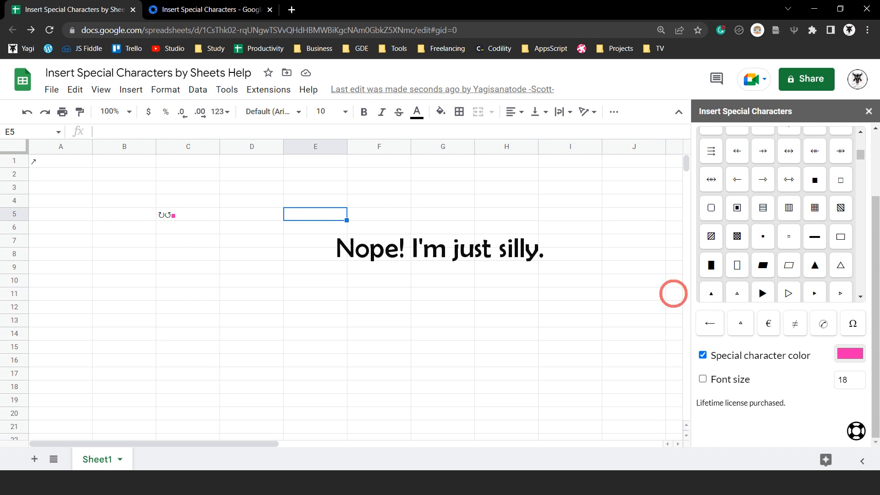
# Insert a large 36-point pink square into F5, then set a smaller size and select G7.
pyautogui.click(841, 380)
pyautogui.write('36')
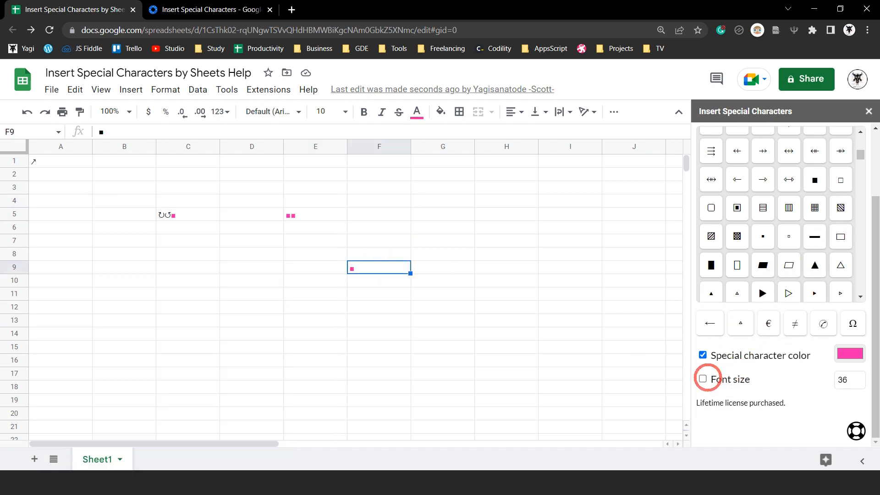
pyautogui.click(702, 379)
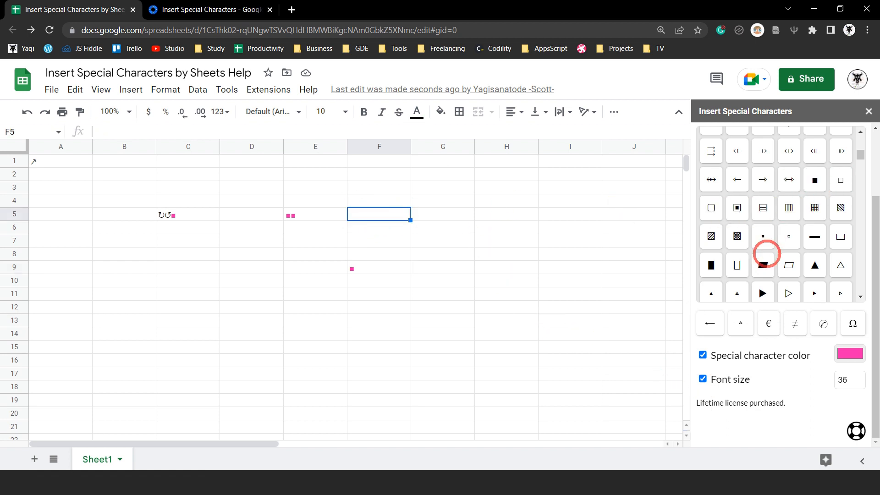
pyautogui.click(762, 264)
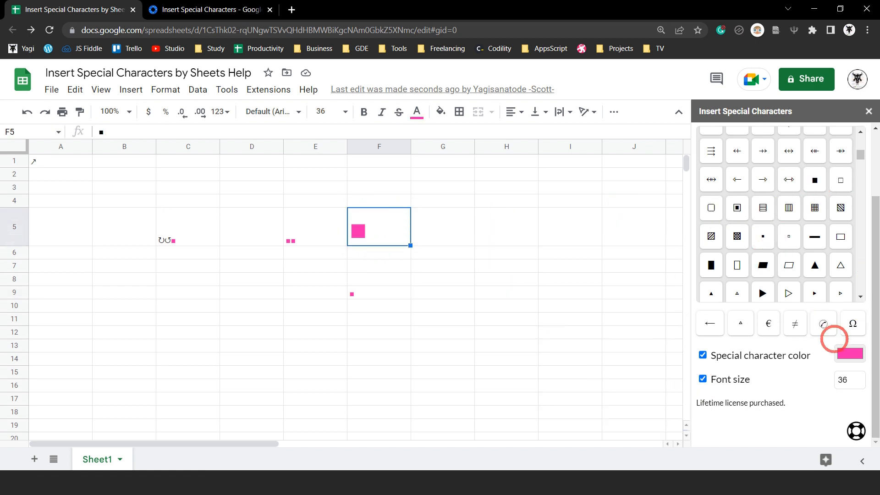
pyautogui.click(849, 378)
pyautogui.write('10')
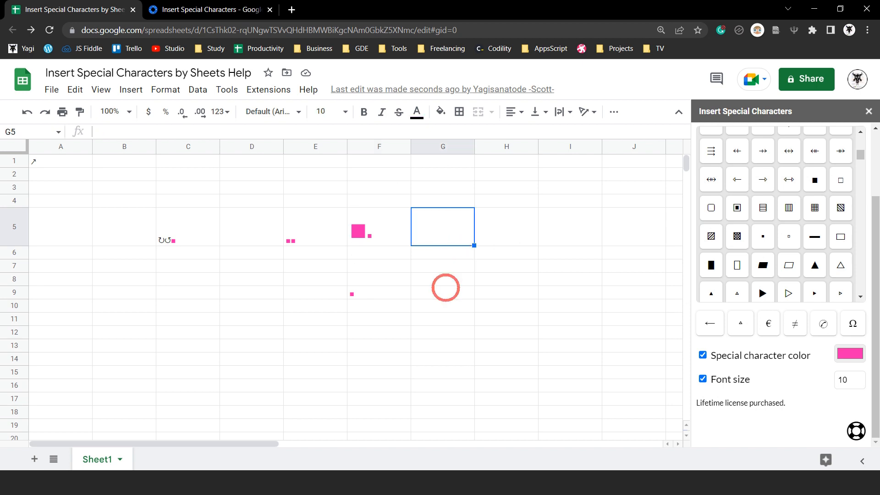
pyautogui.click(442, 265)
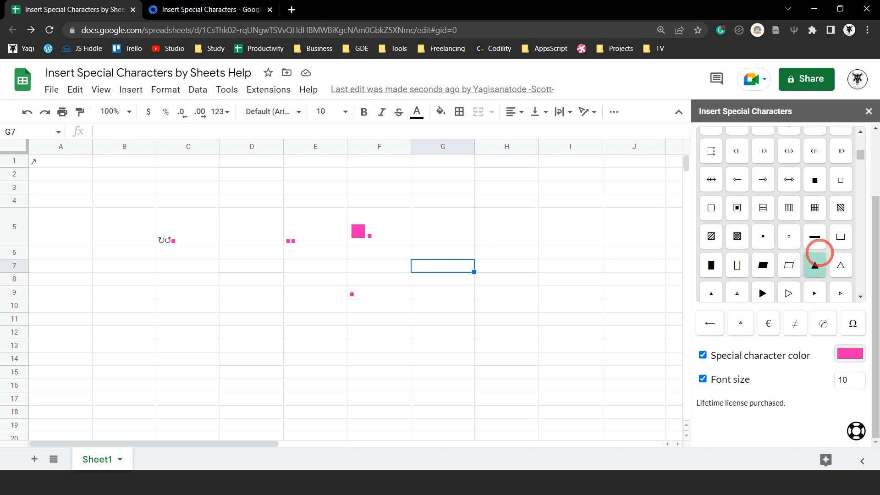
# Switch the character colour to green, insert a triple integral into G7, and select H5.
pyautogui.scroll(-3)
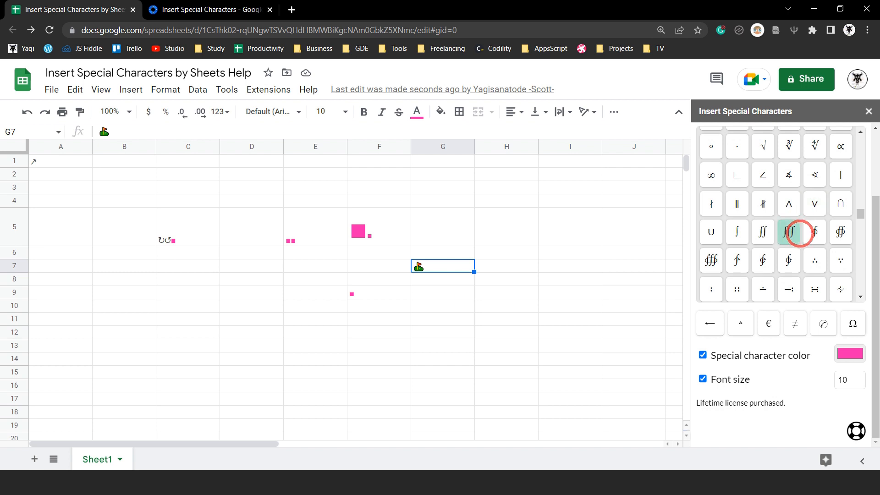
pyautogui.click(850, 353)
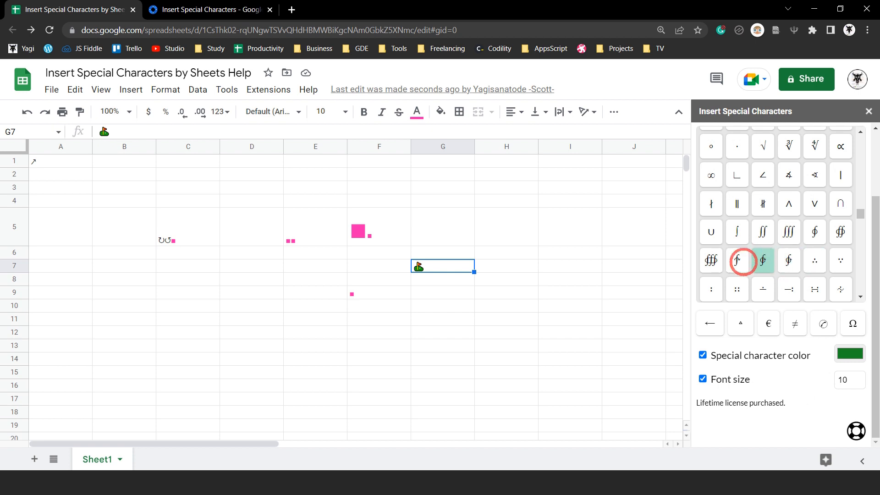
pyautogui.click(710, 260)
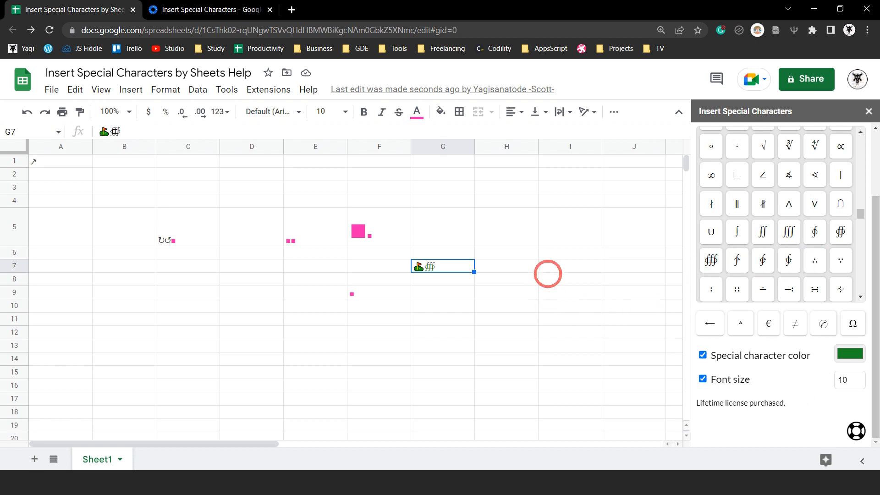
pyautogui.click(506, 227)
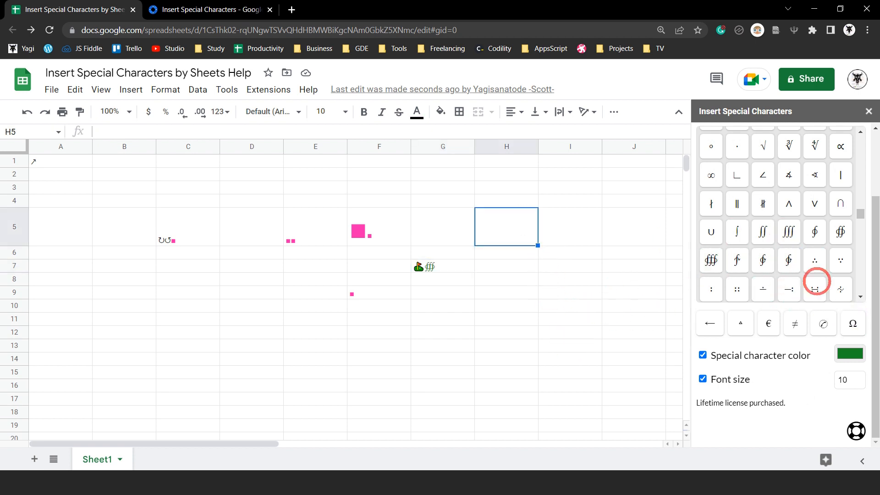
pyautogui.scroll(-3)
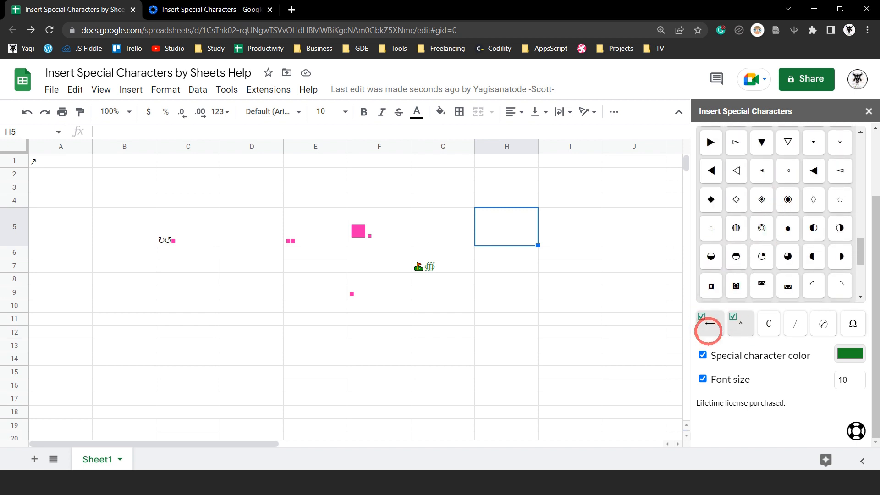
# Place green corner triangles in E12 and F13, then dark red ones in F12 and E13.
pyautogui.scroll(-3)
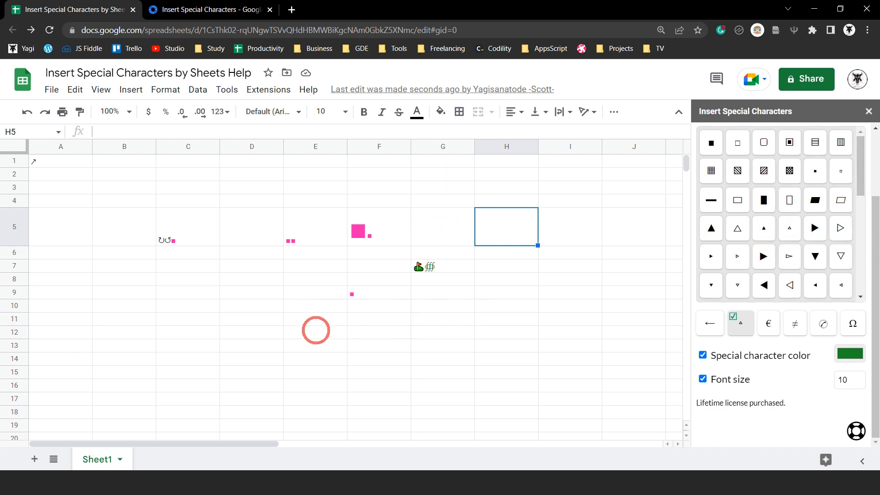
pyautogui.click(315, 332)
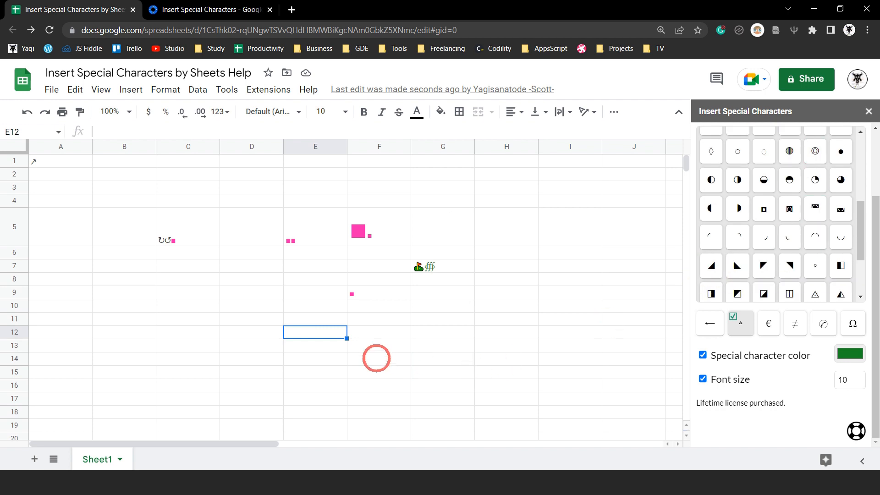
pyautogui.click(762, 265)
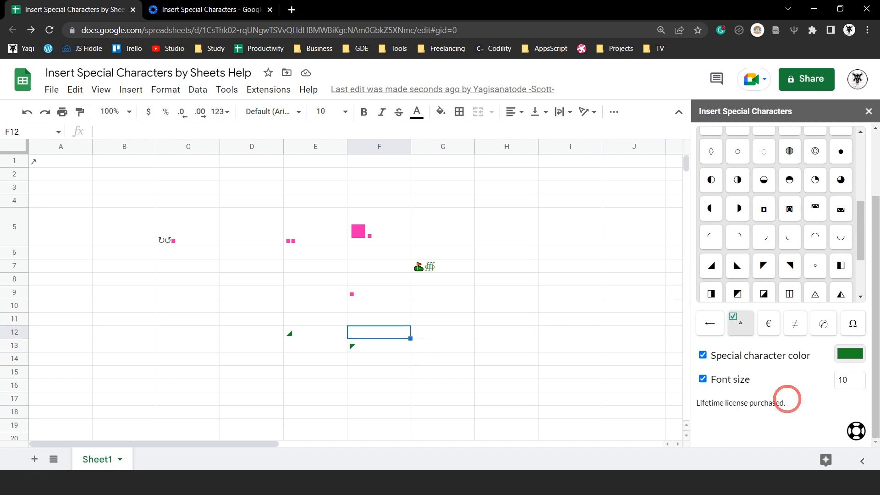
pyautogui.click(849, 353)
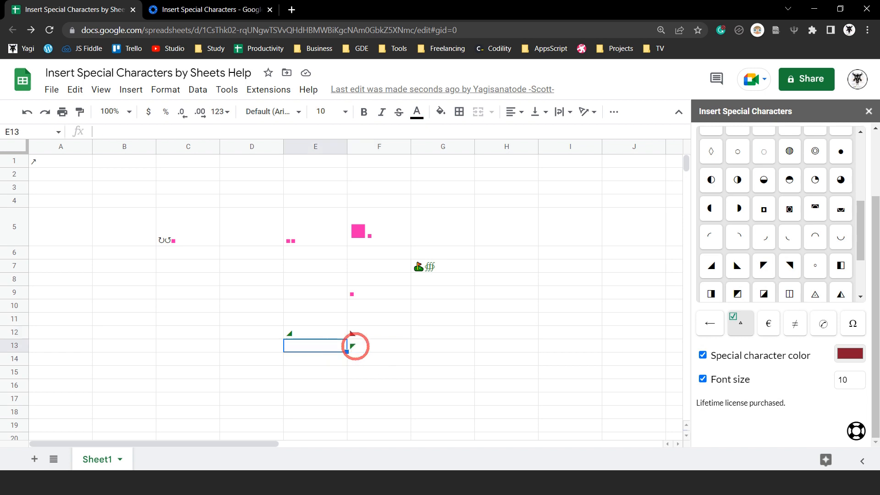
pyautogui.click(762, 265)
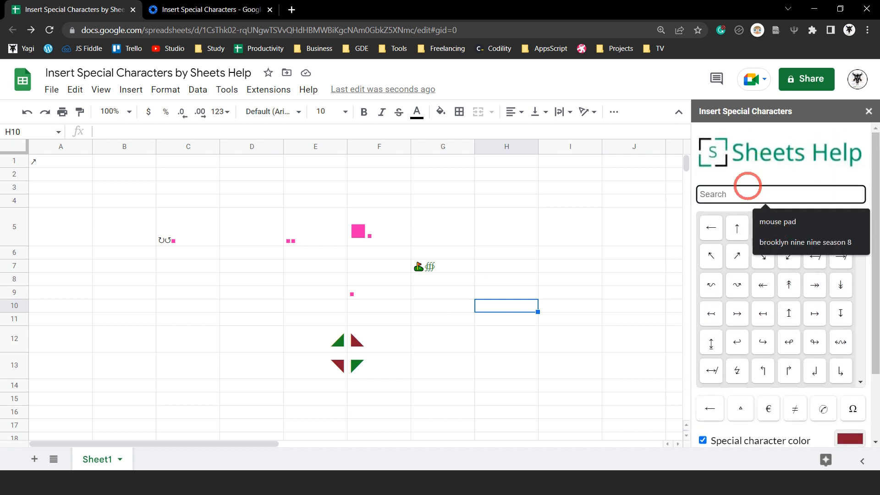
# Search 'Copyright' and insert © into H10, then again at font size 36.
pyautogui.write('Com')
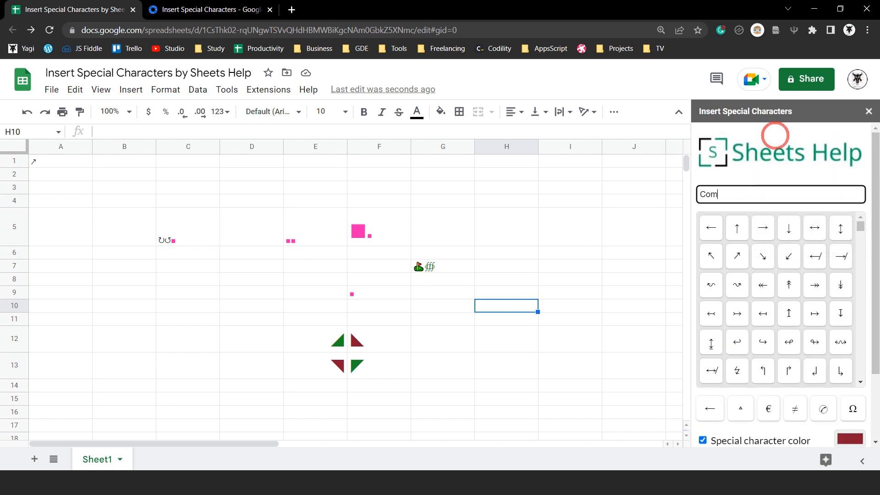
pyautogui.write('Copyright')
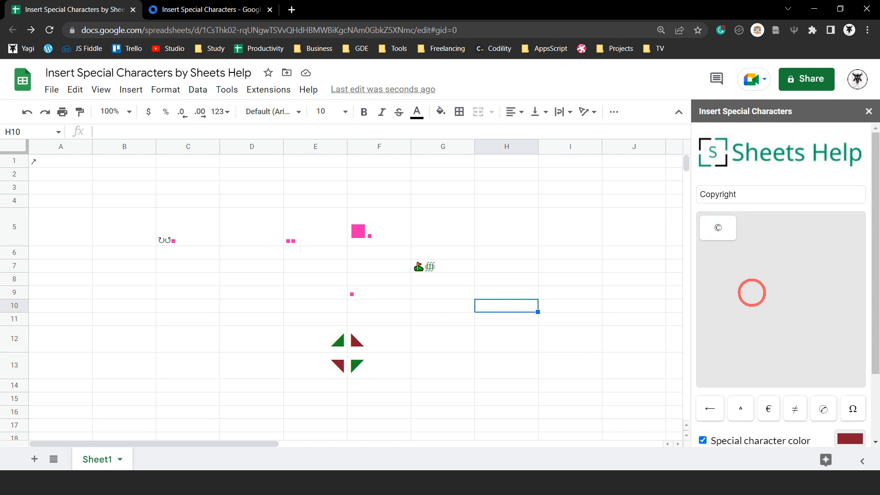
pyautogui.click(717, 228)
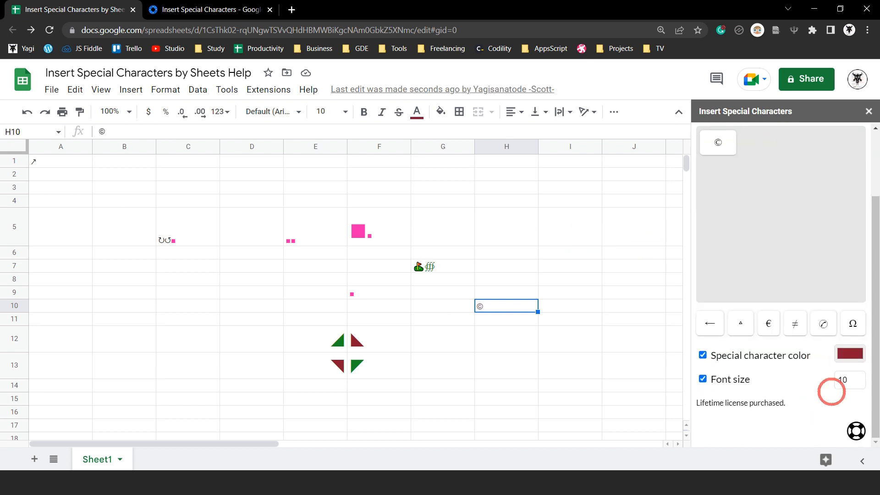
pyautogui.click(849, 379)
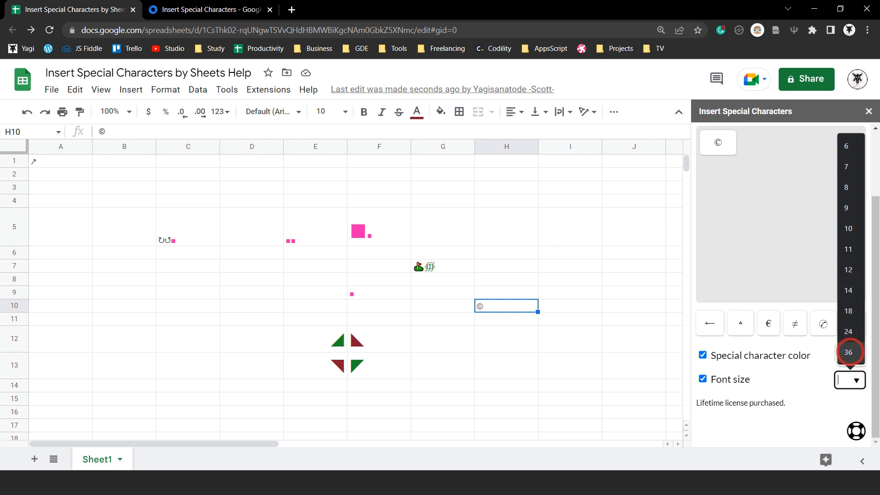
pyautogui.click(848, 352)
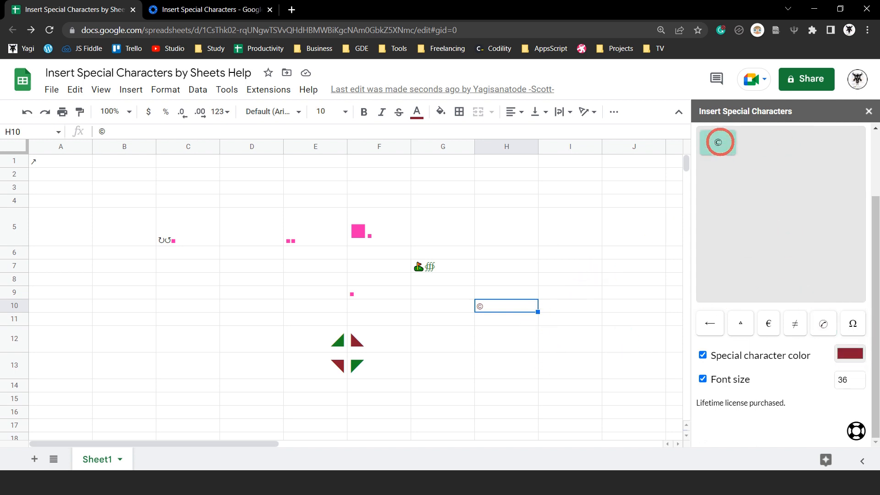
pyautogui.scroll(-3)
pyautogui.write('root')
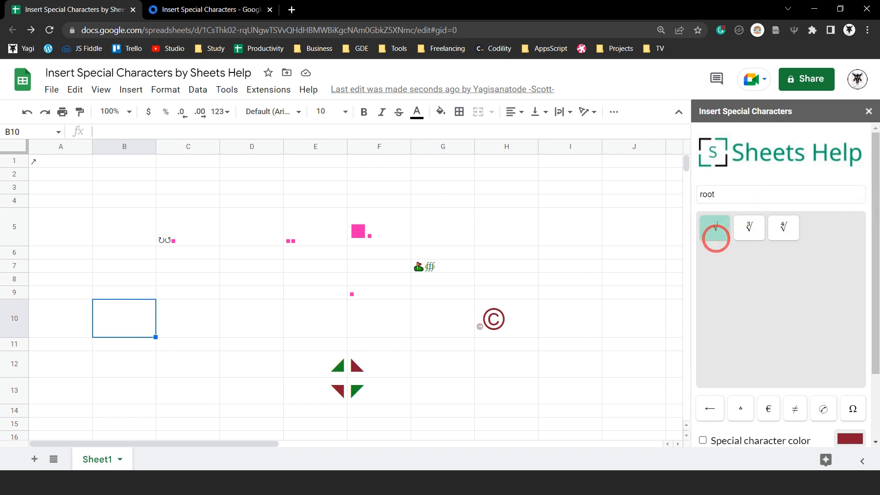
# Insert the square root symbol √ into cell B10.
pyautogui.click(713, 227)
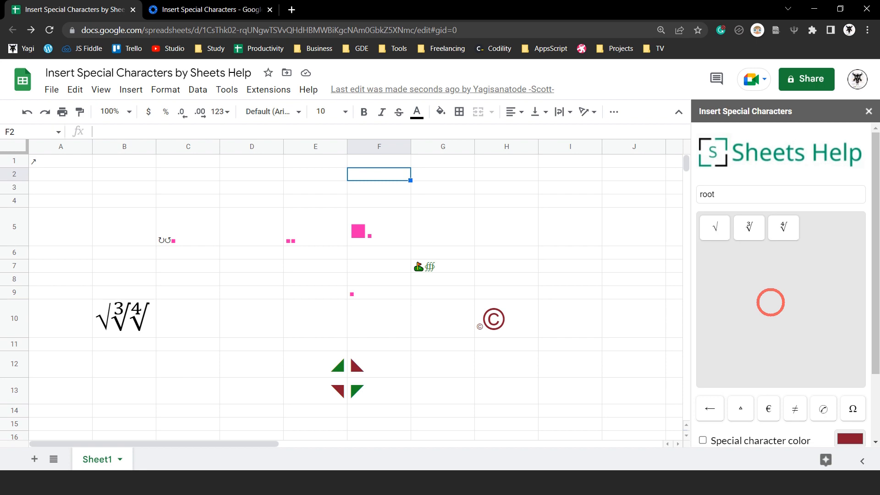
pyautogui.click(211, 10)
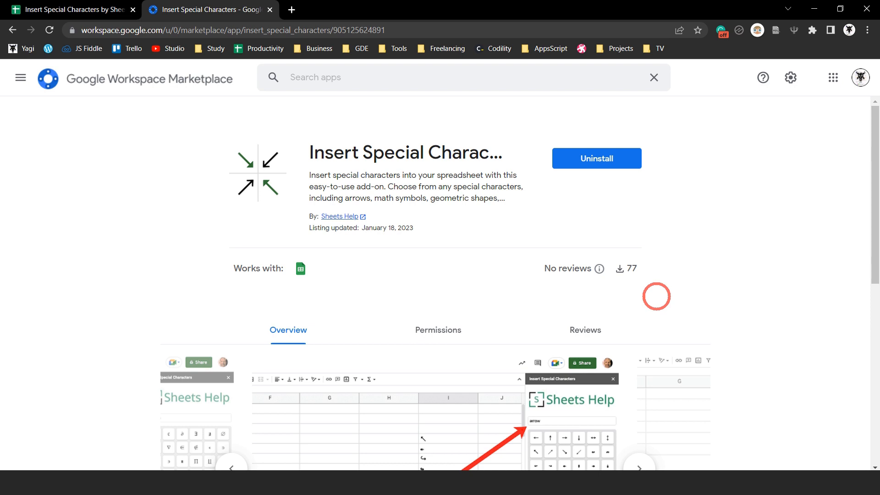
pyautogui.moveTo(660, 291)
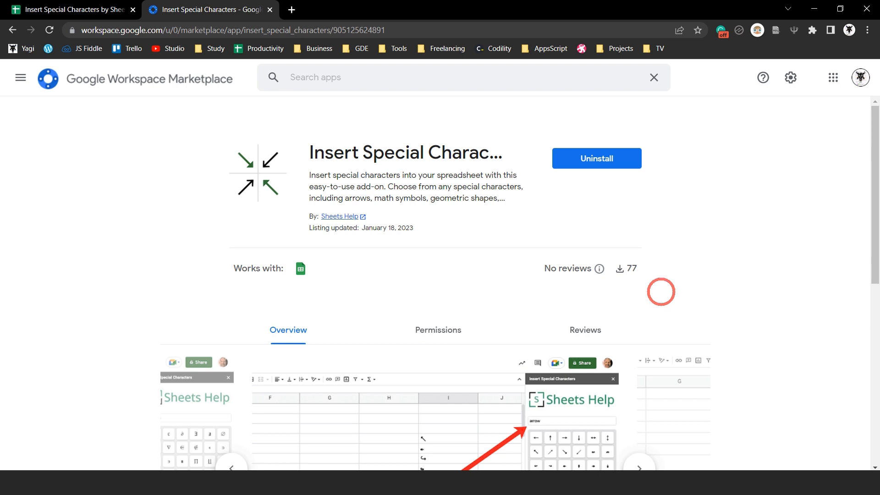